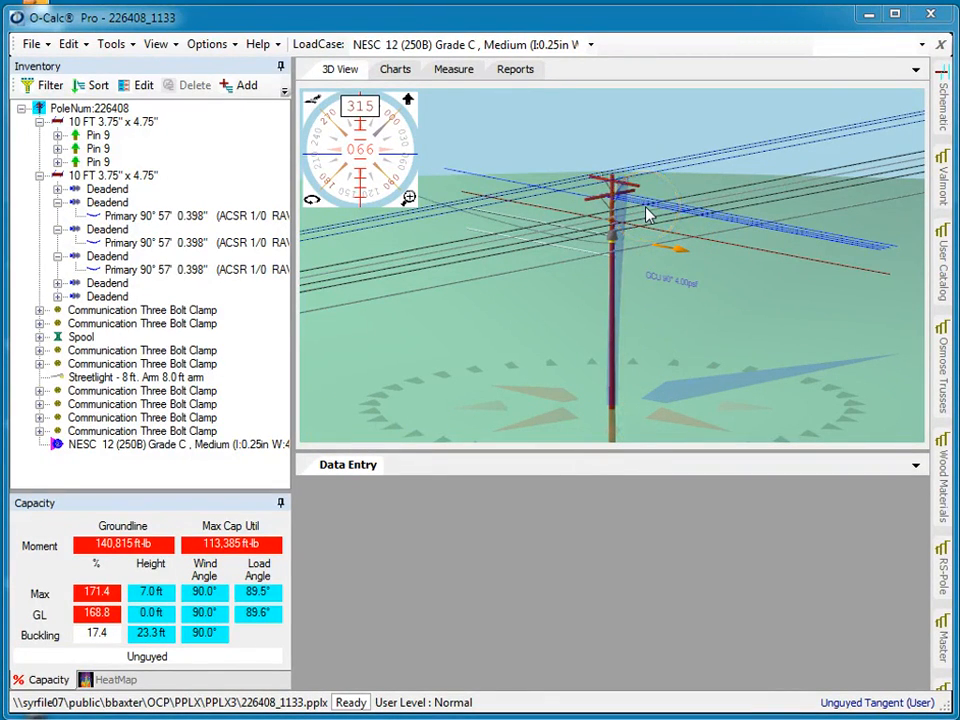
# Step: Filter pole 226408's spans by elevation and highlight the matching Primary conductors in the inventory
pyautogui.click(618, 228)
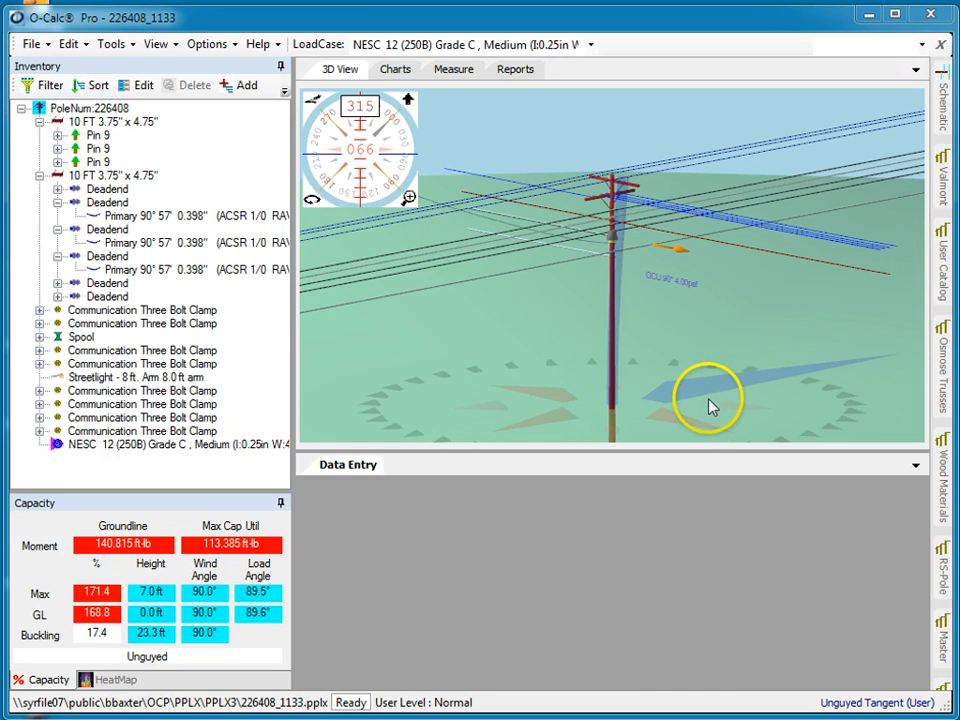
pyautogui.moveTo(596, 184)
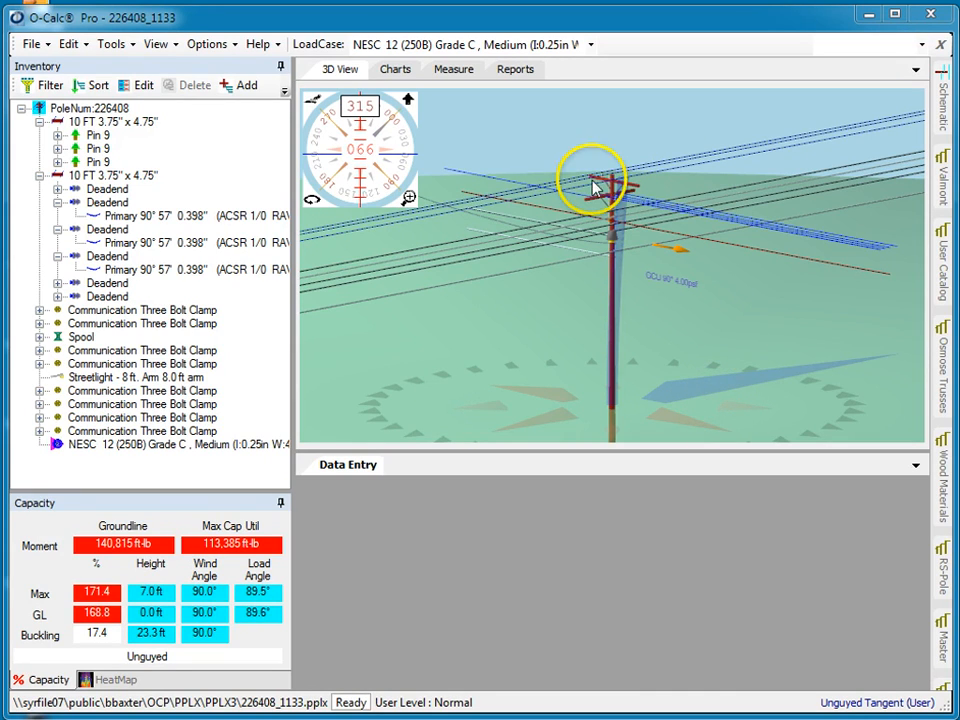
pyautogui.moveTo(640, 250)
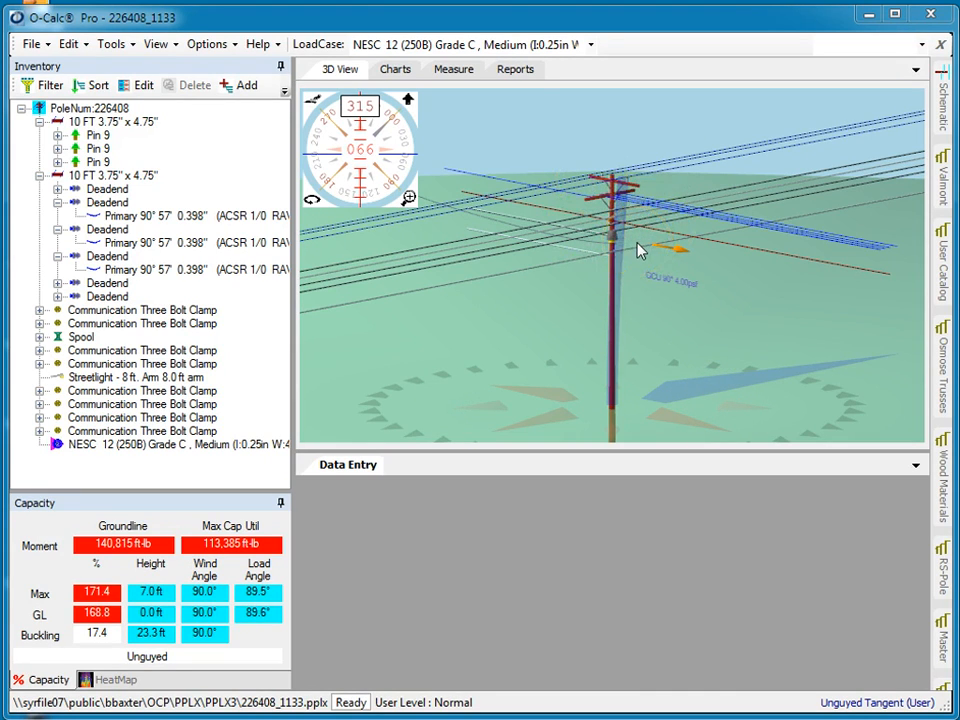
pyautogui.moveTo(796, 636)
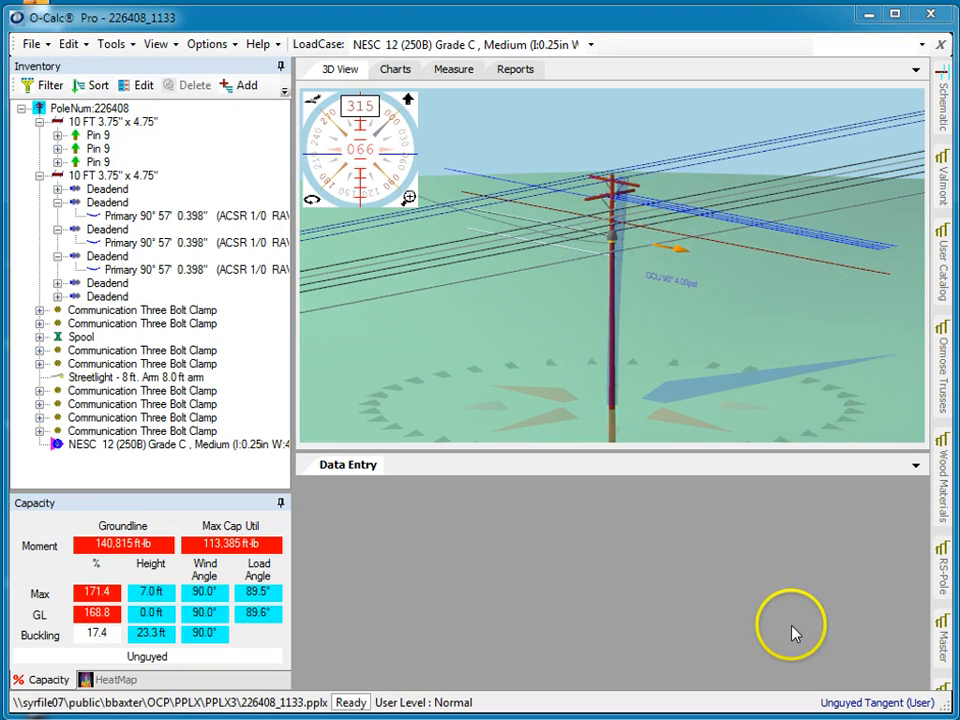
pyautogui.moveTo(810, 372)
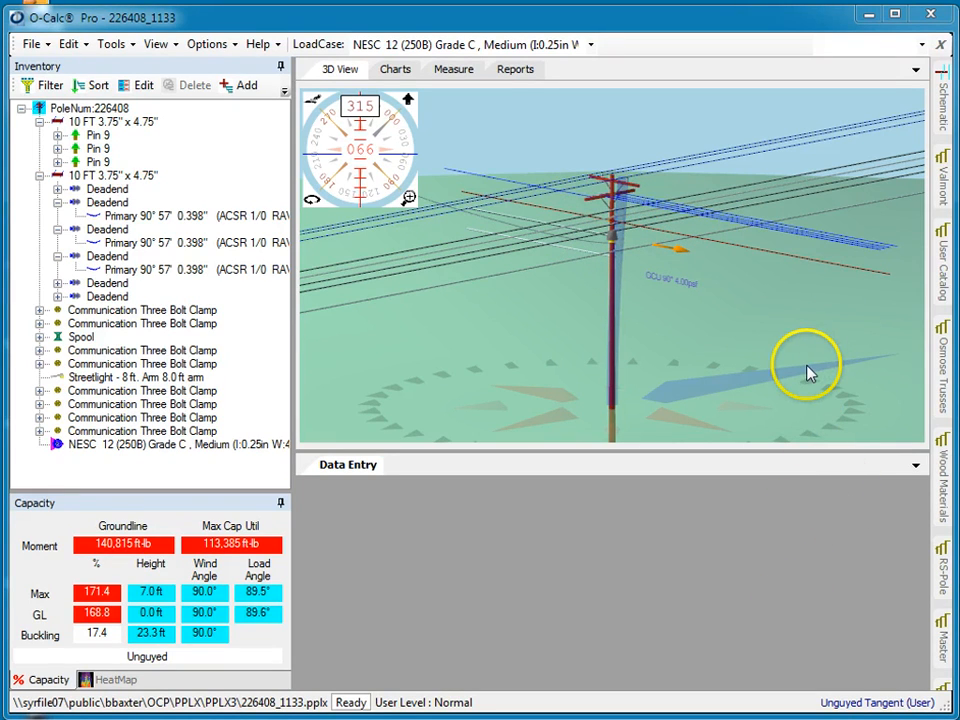
pyautogui.moveTo(830, 480)
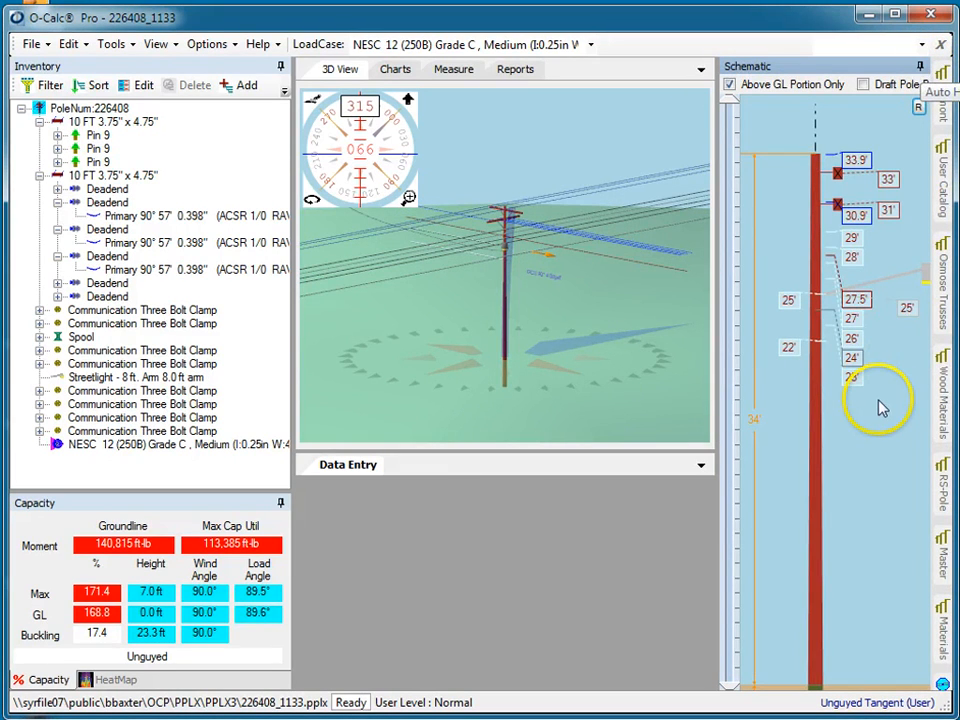
pyautogui.moveTo(876, 408)
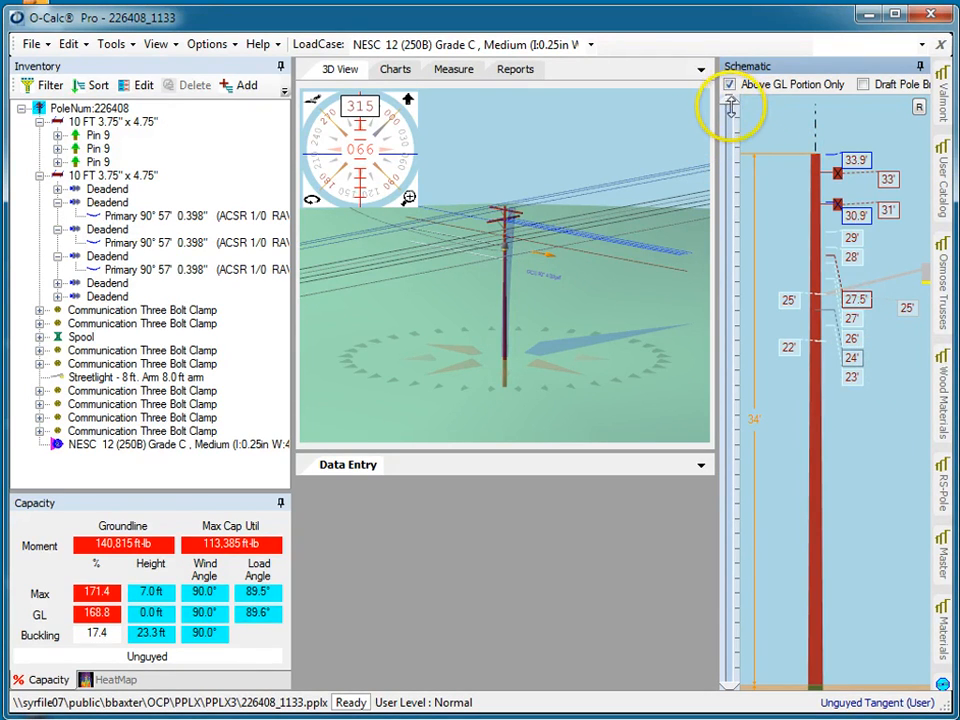
pyautogui.moveTo(804, 264)
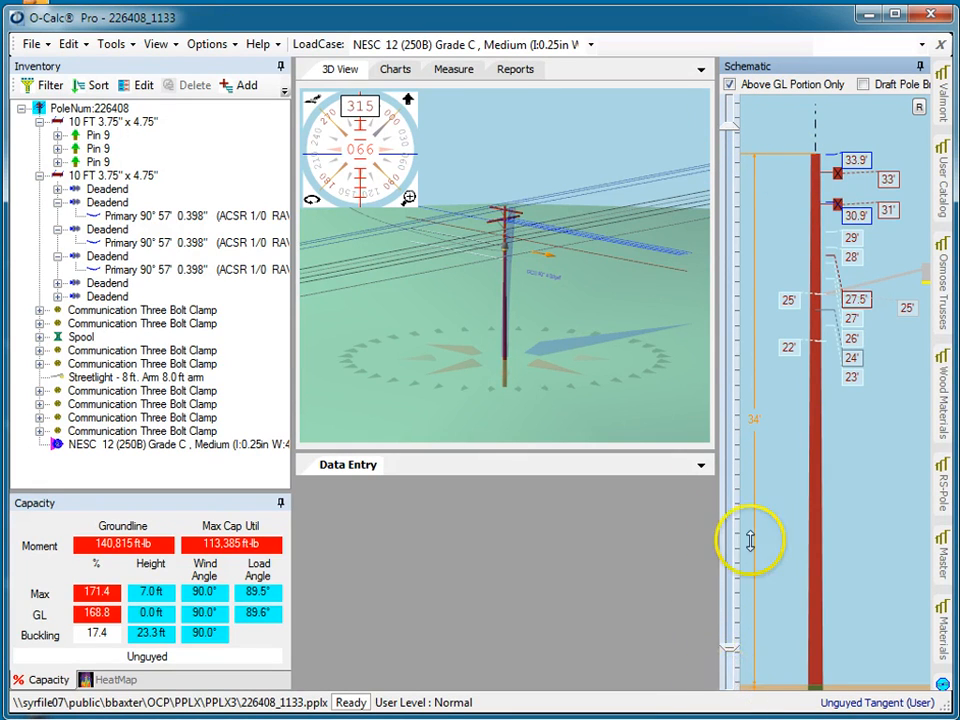
pyautogui.moveTo(778, 218)
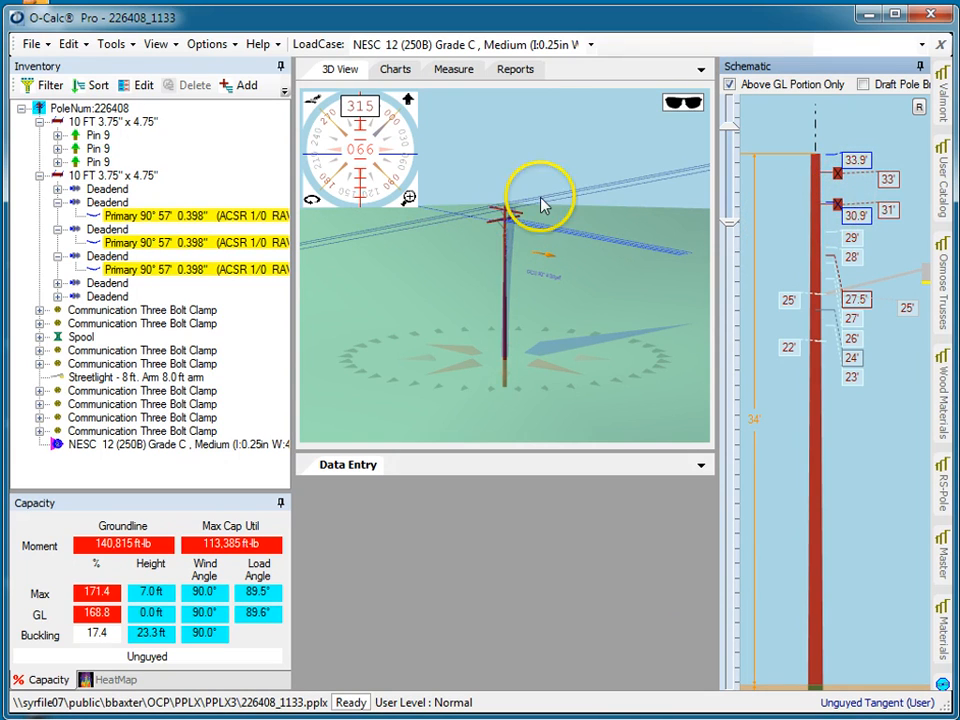
pyautogui.moveTo(512, 198)
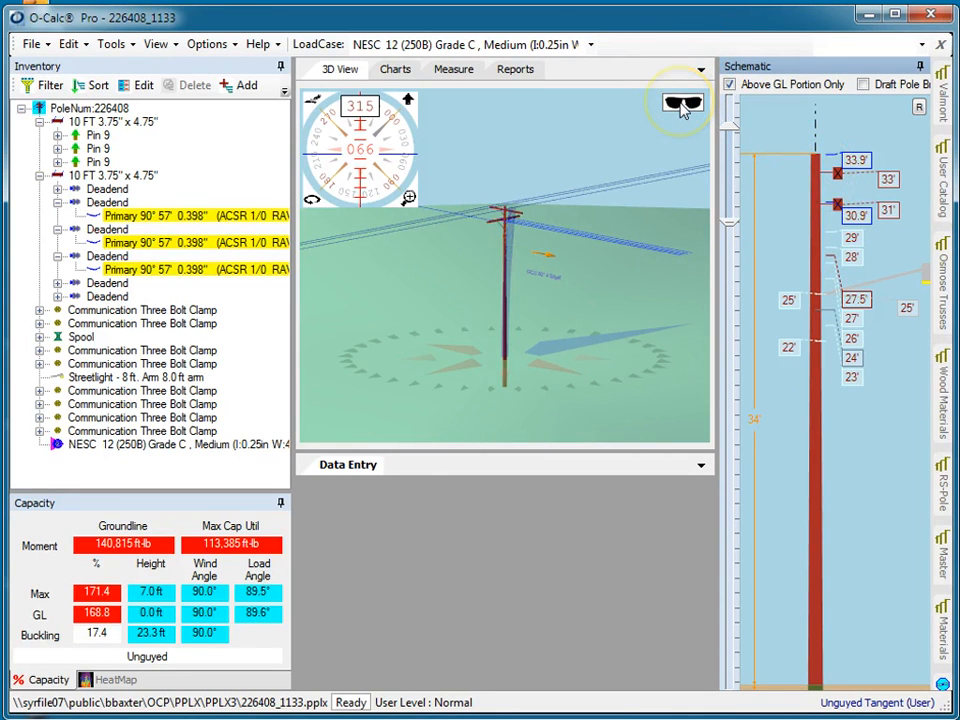
pyautogui.moveTo(424, 304)
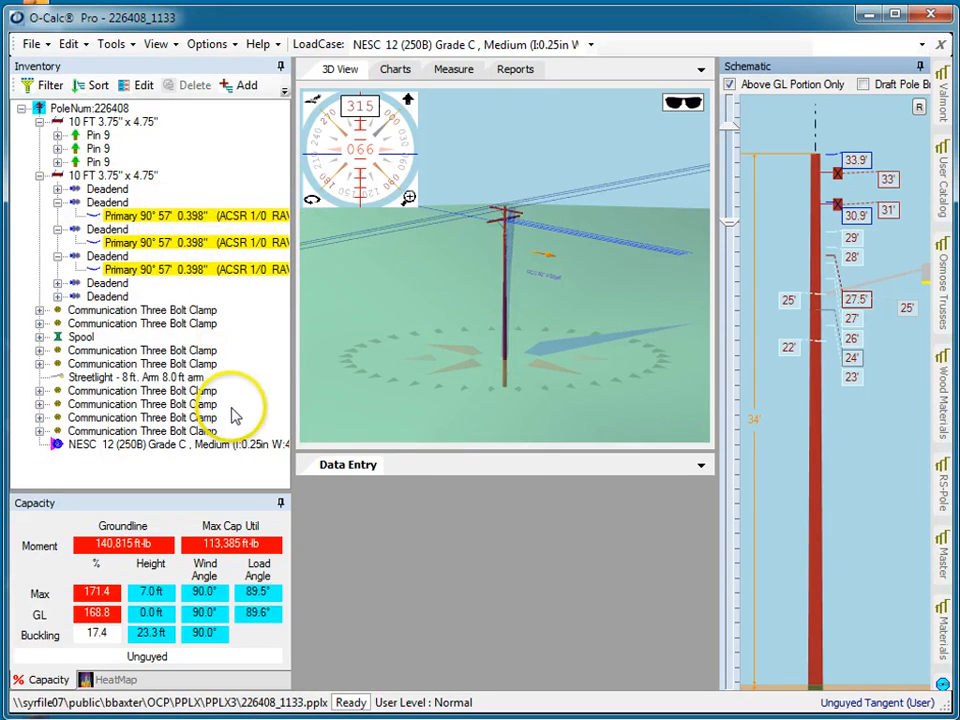
pyautogui.moveTo(716, 236)
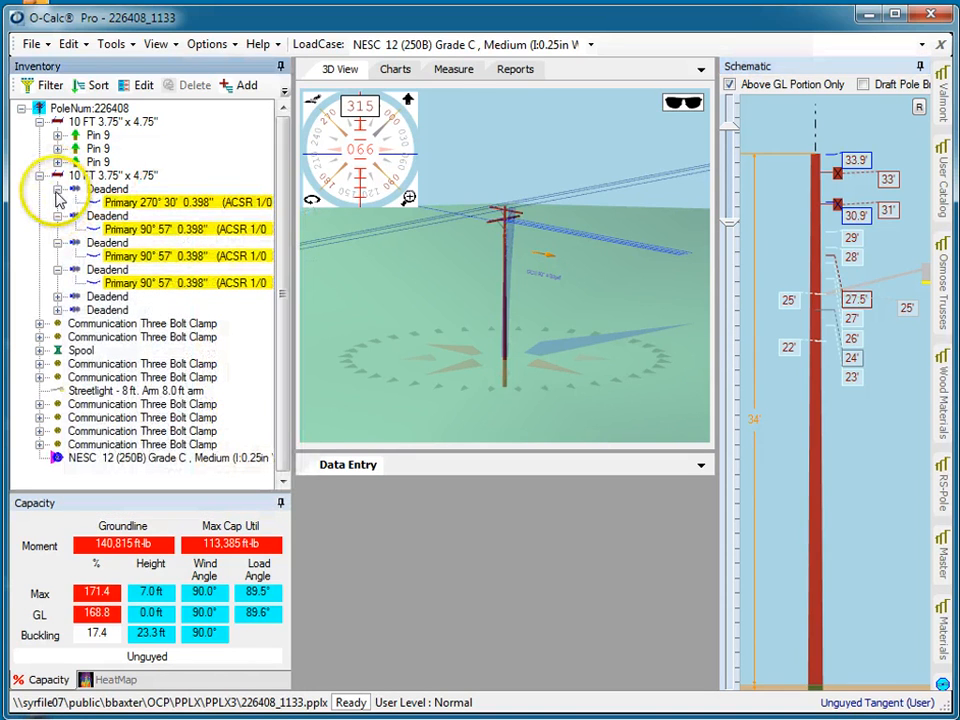
pyautogui.click(56, 176)
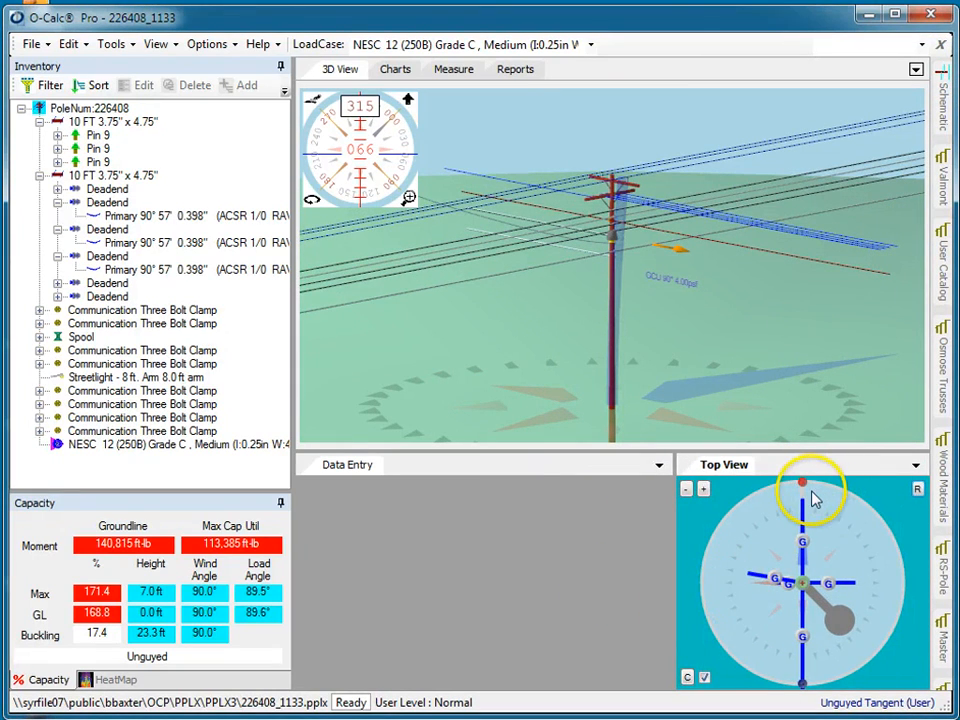
pyautogui.moveTo(800, 690)
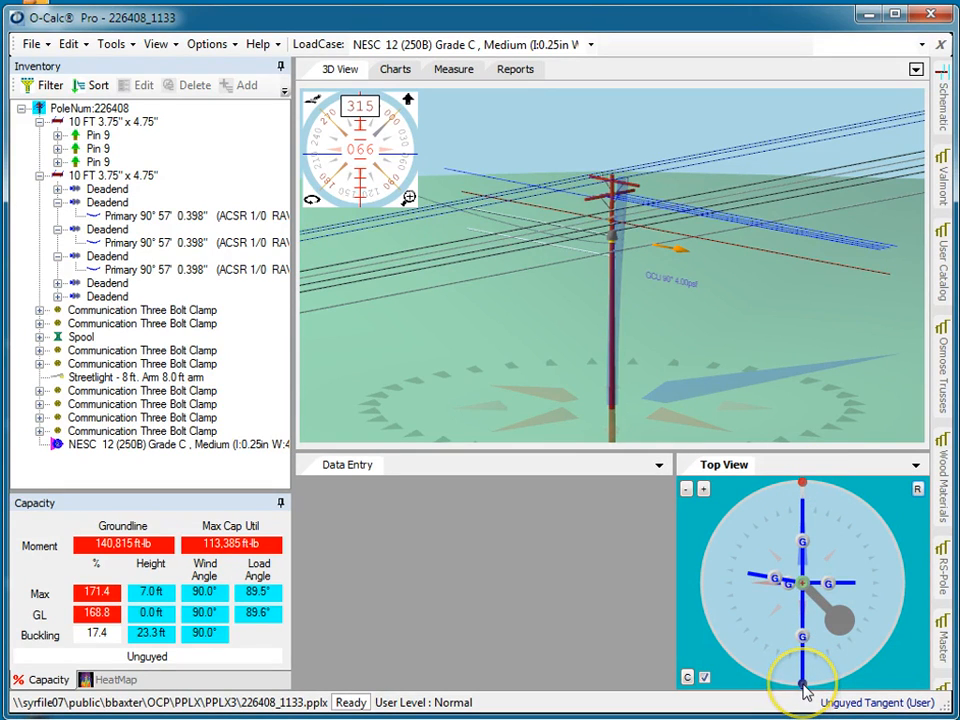
pyautogui.moveTo(804, 688)
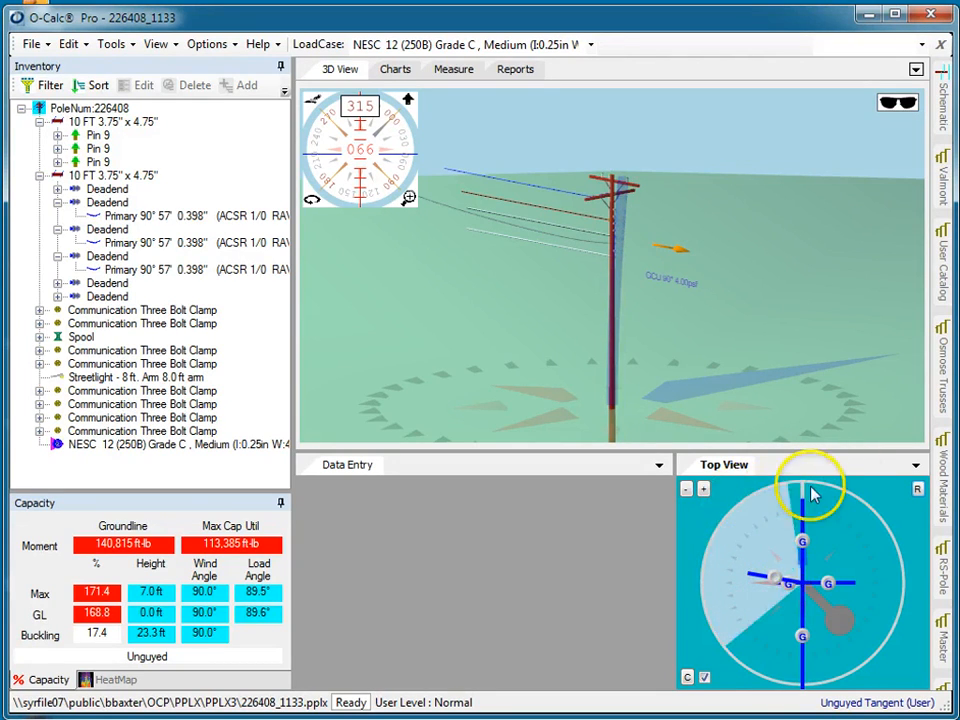
# Step: Drag out a bearing wedge on the Top View so the 3D model shows only spans in that direction range
pyautogui.moveTo(810, 496); pyautogui.dragTo(704, 548)
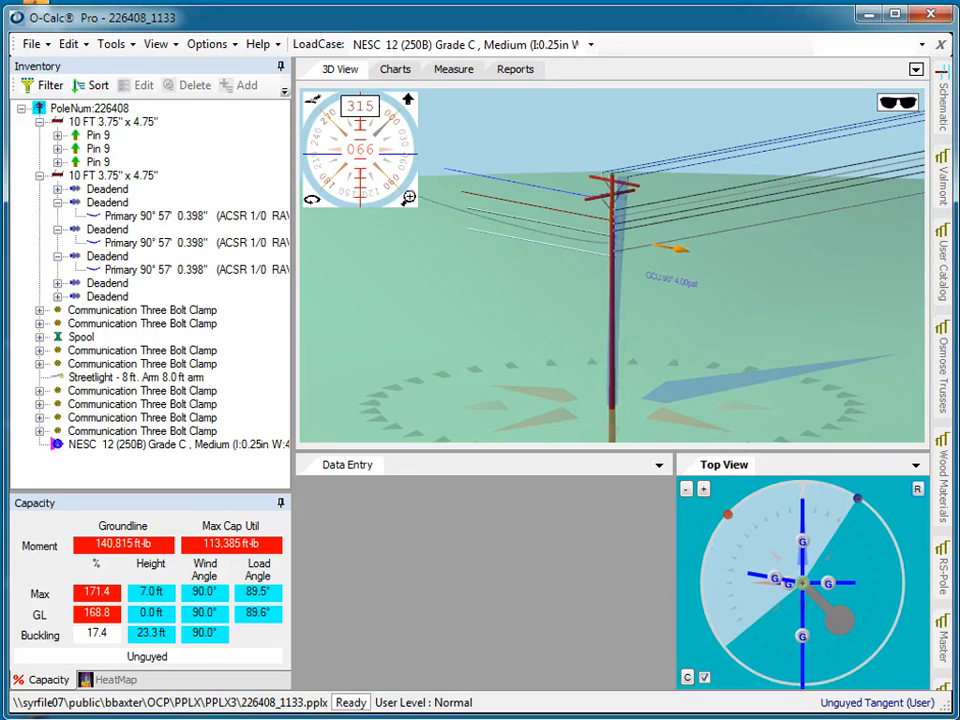
pyautogui.moveTo(820, 68)
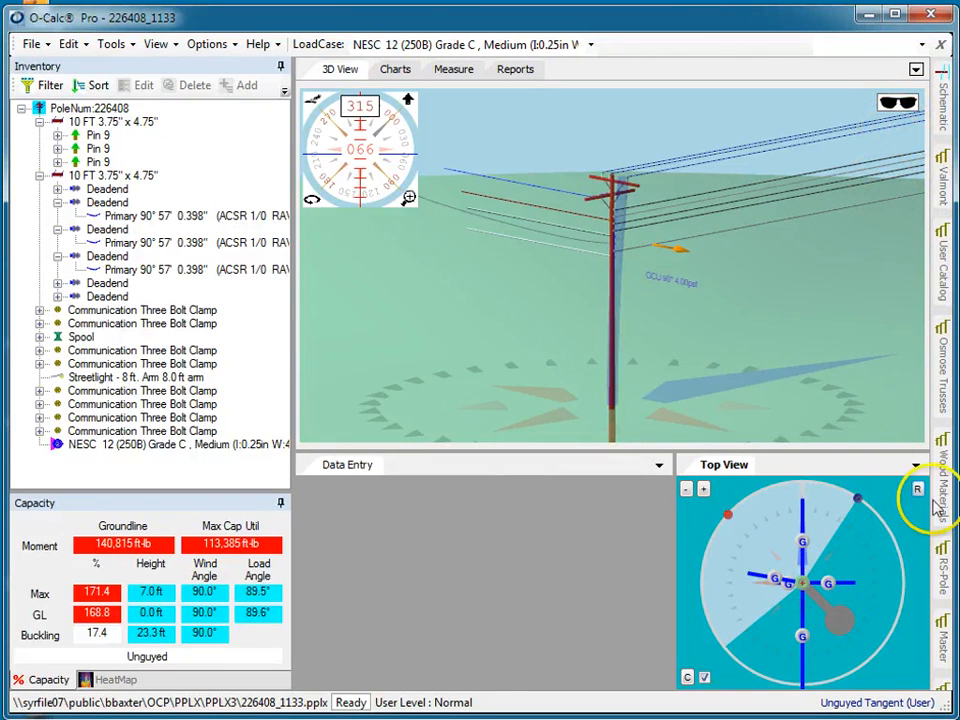
pyautogui.moveTo(944, 96)
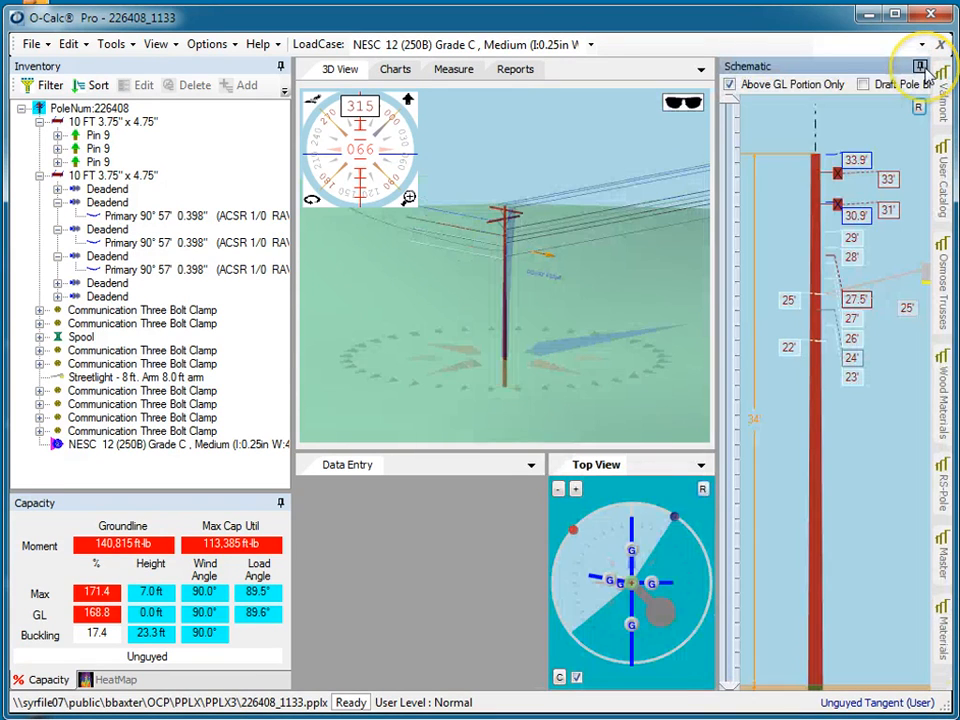
pyautogui.moveTo(736, 130)
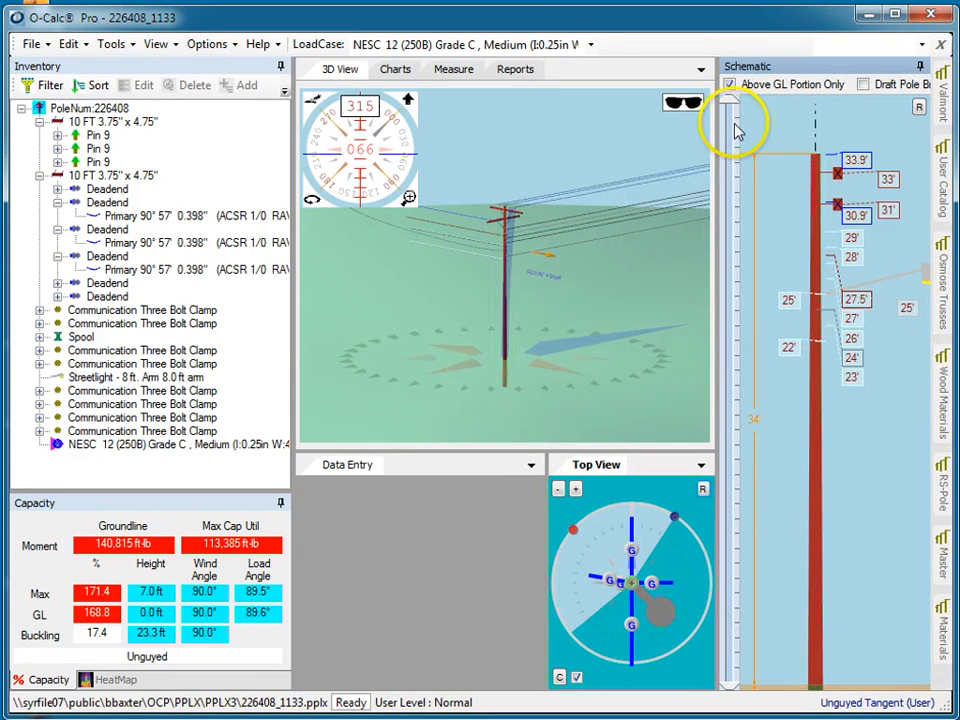
pyautogui.moveTo(732, 132)
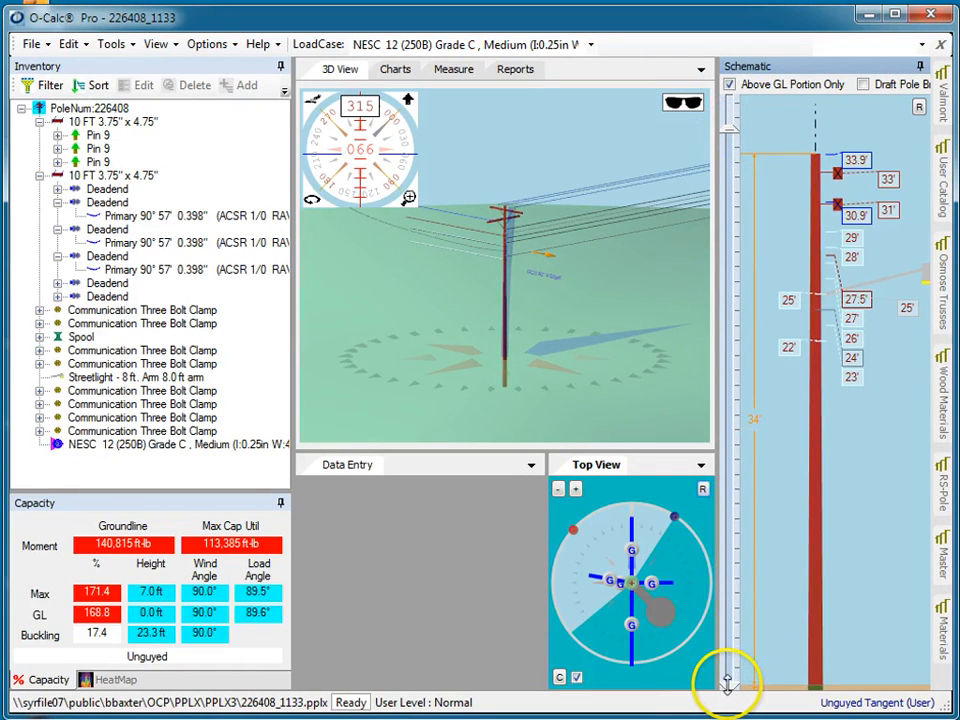
pyautogui.moveTo(804, 224)
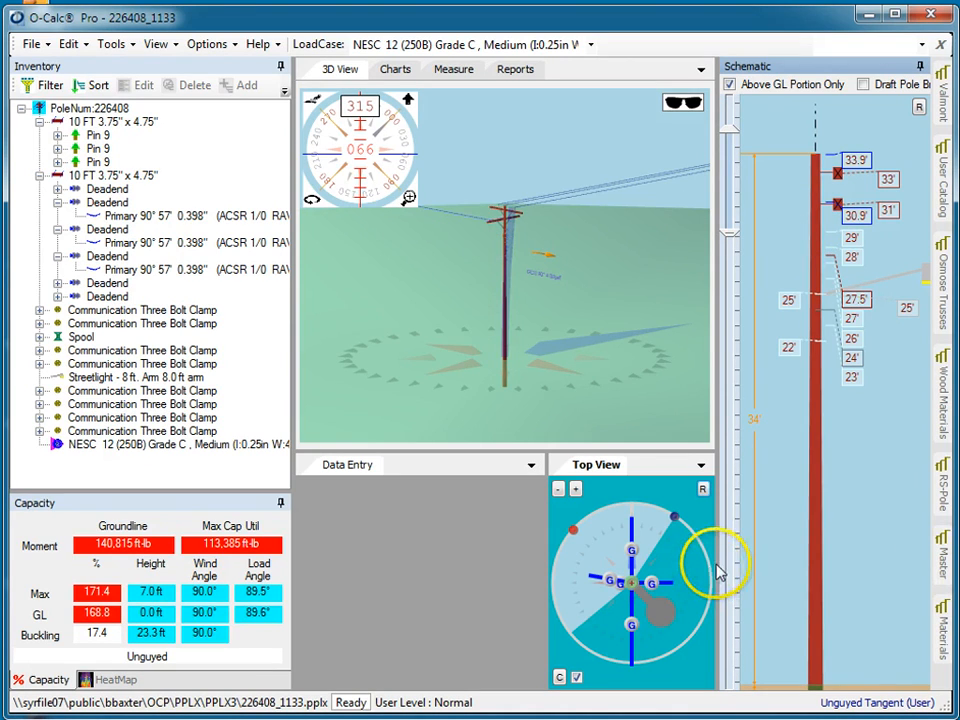
pyautogui.moveTo(544, 300)
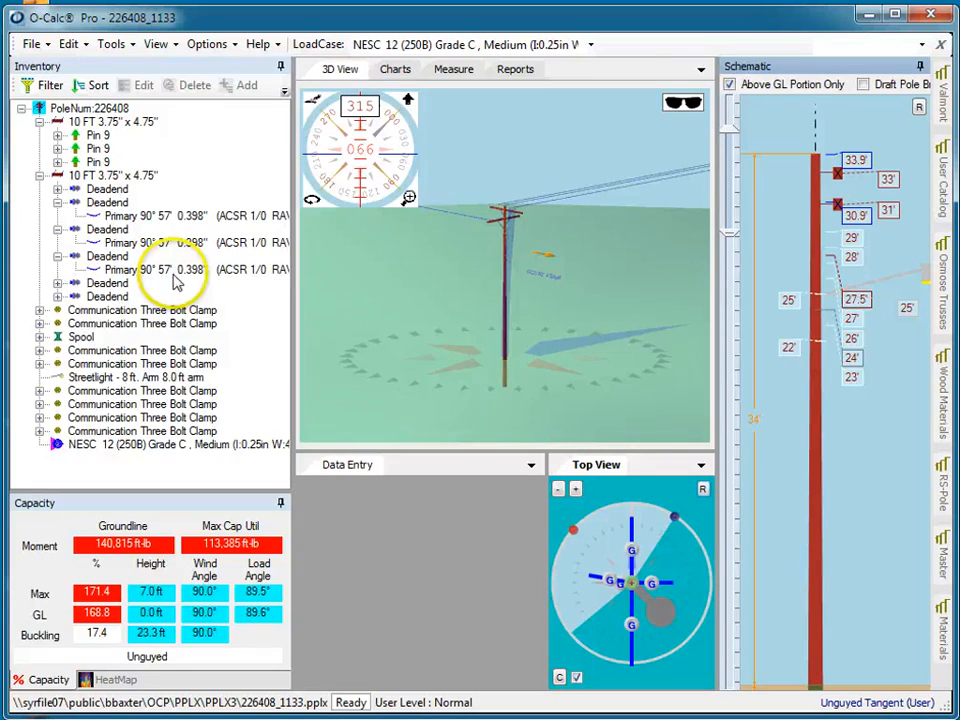
pyautogui.moveTo(604, 384)
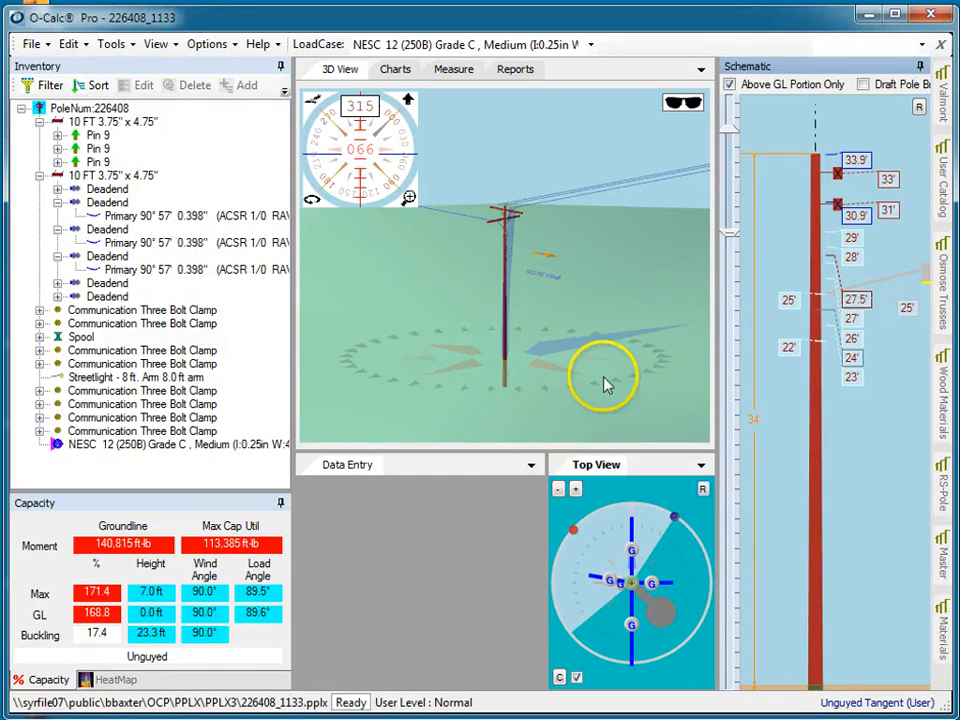